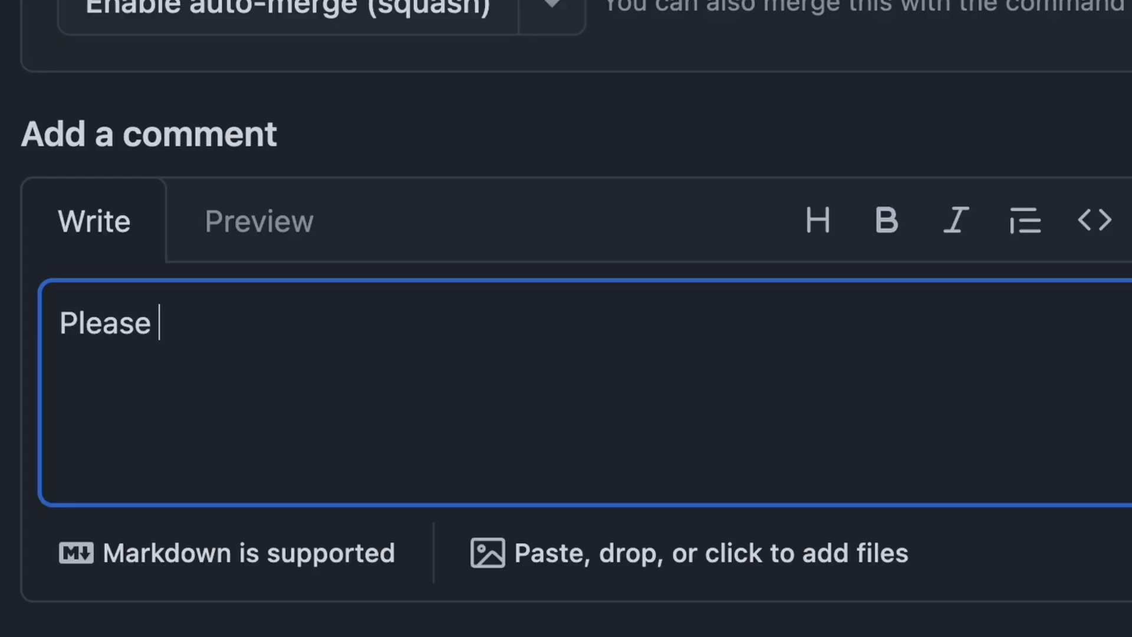
pyautogui.write('This logic must')
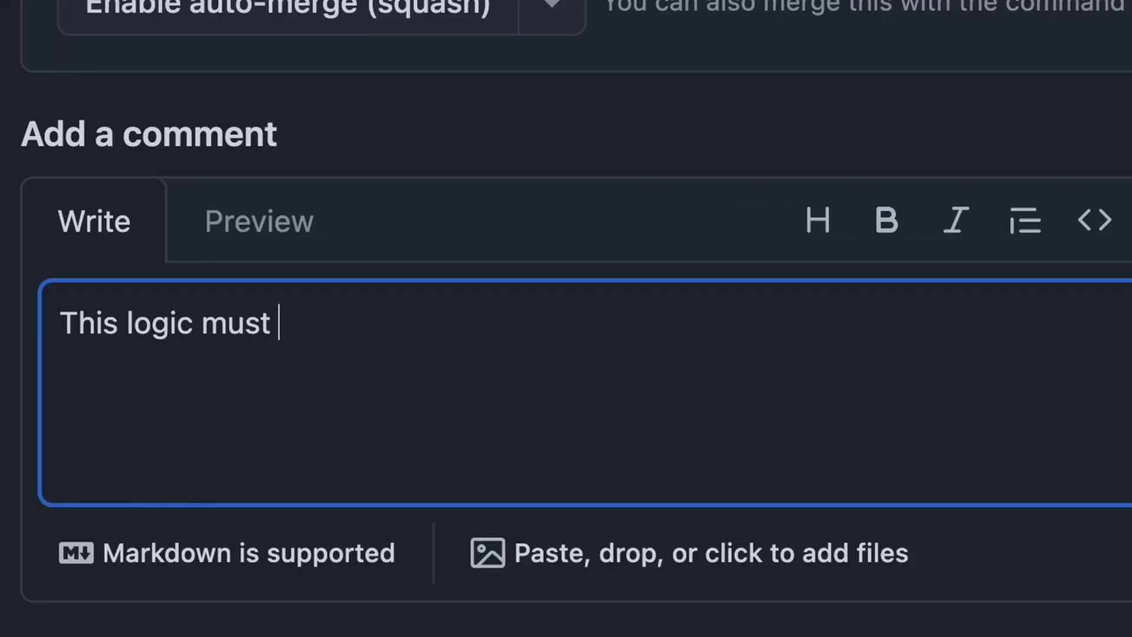
pyautogui.write('be covered by tests before merge')
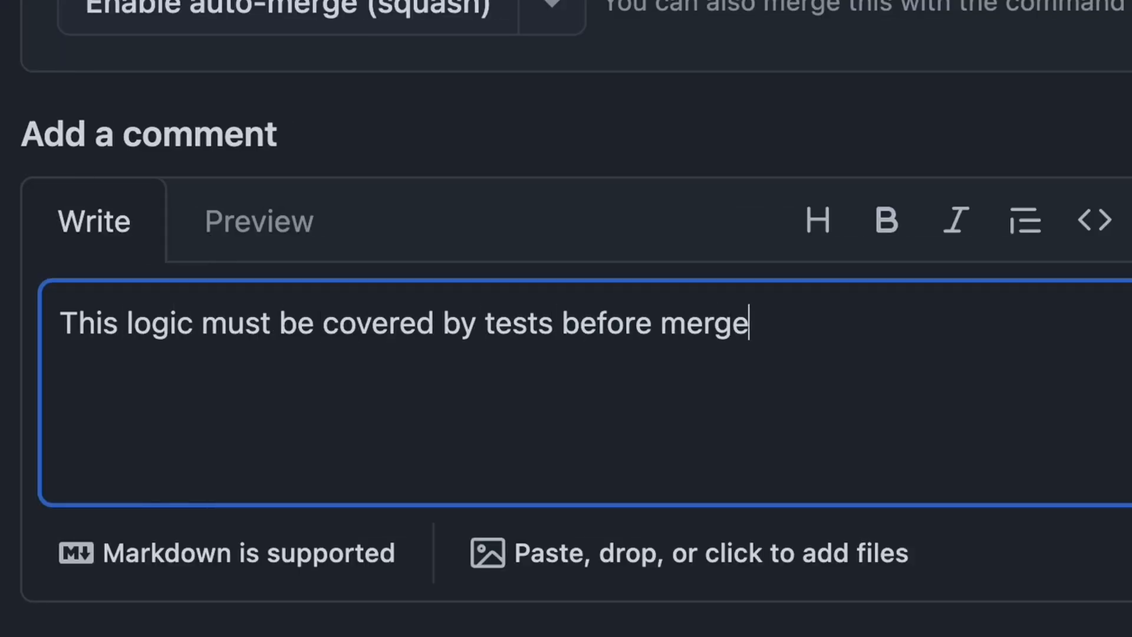